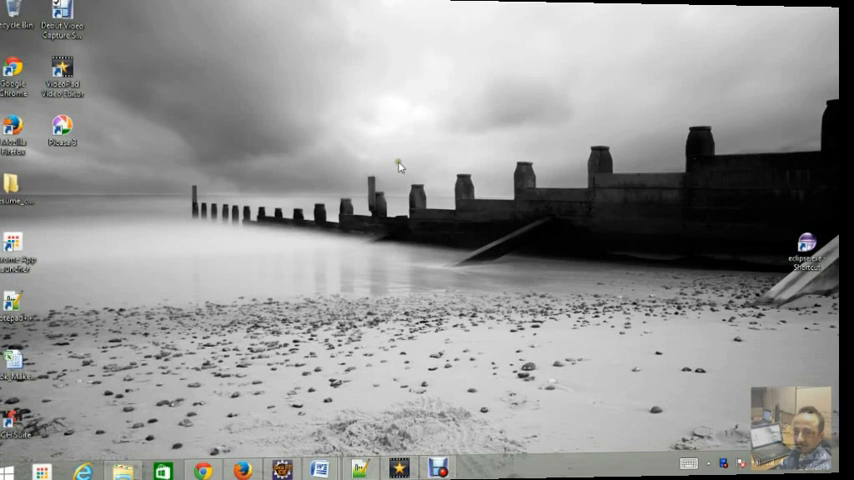
mouse_move(328, 132)
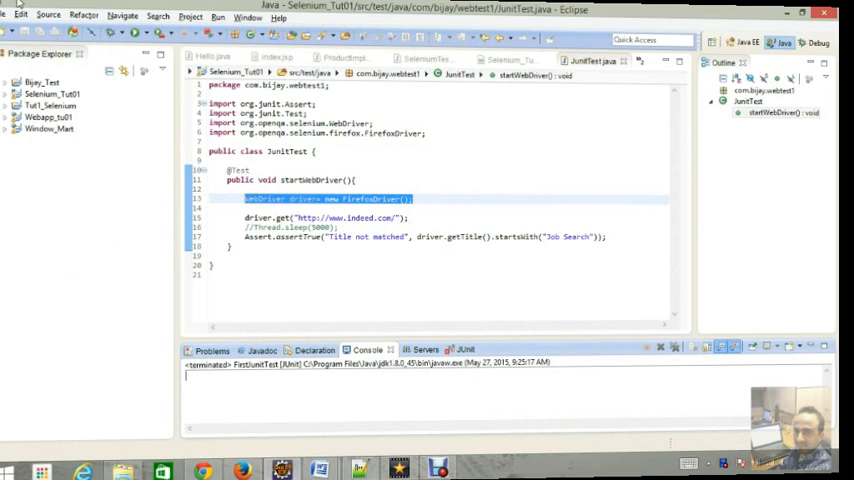
- Start the Maven Project wizard and choose to create a simple project without an archetype
left_click(20, 16)
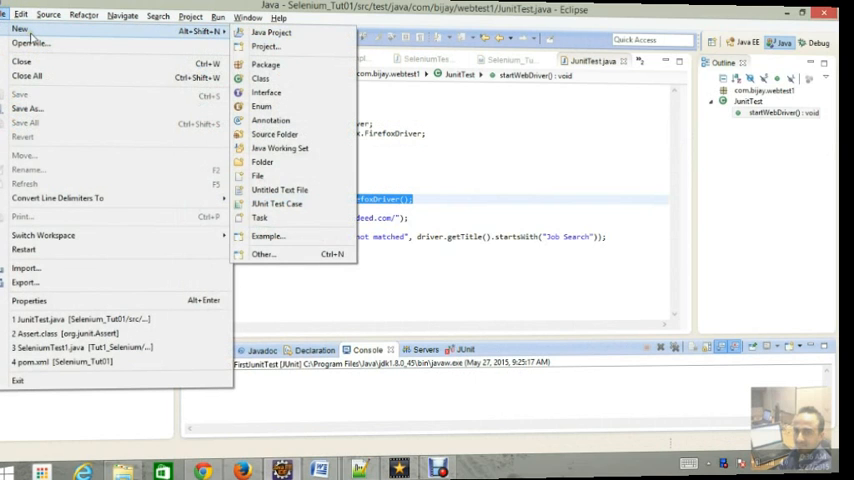
left_click(262, 254)
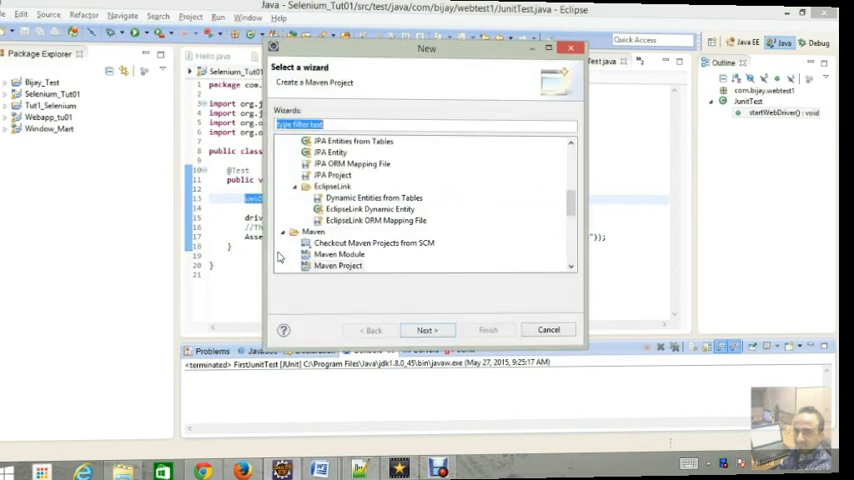
left_click(338, 264)
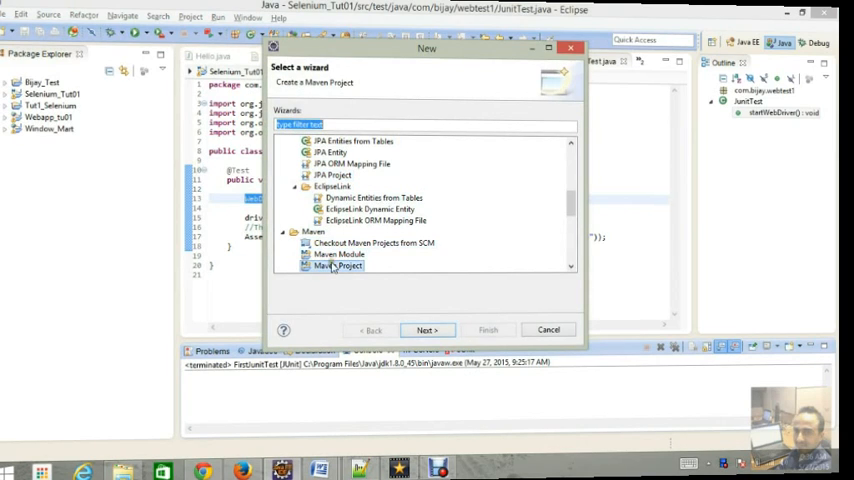
left_click(338, 264)
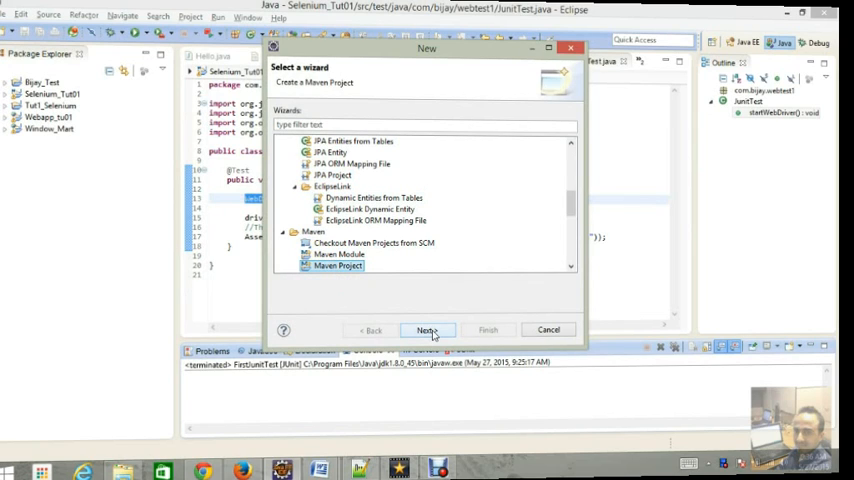
left_click(428, 328)
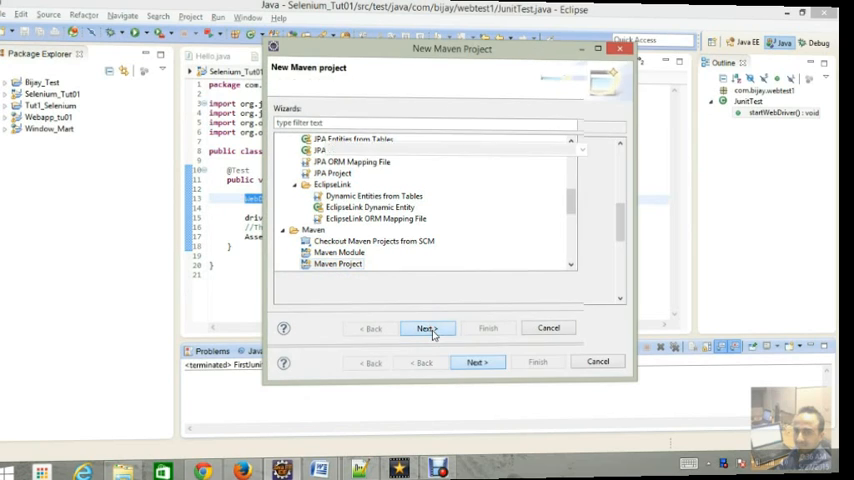
left_click(428, 328)
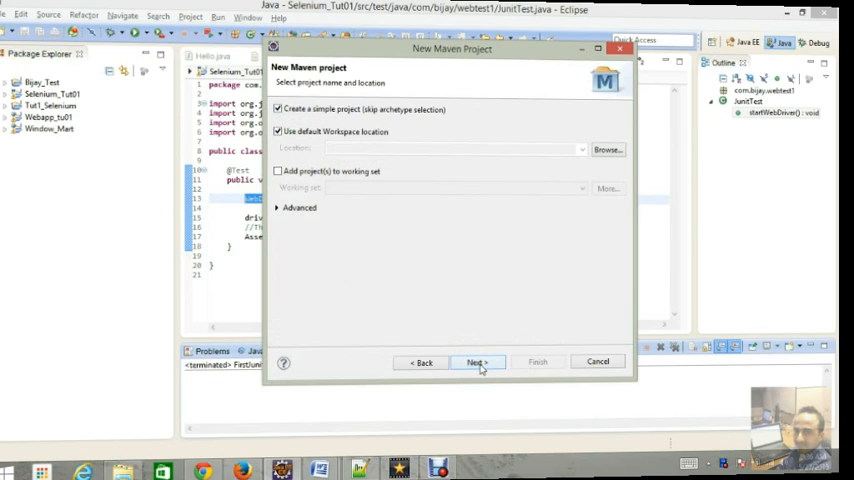
left_click(474, 362)
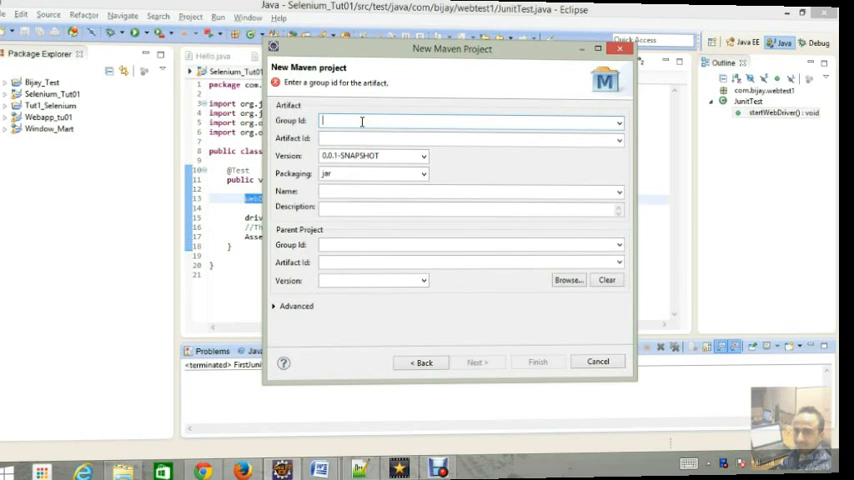
- Enter group id com.bijay.seleniumtest and artifact id Selenium_test, then finish the project
type("com.bijay.")
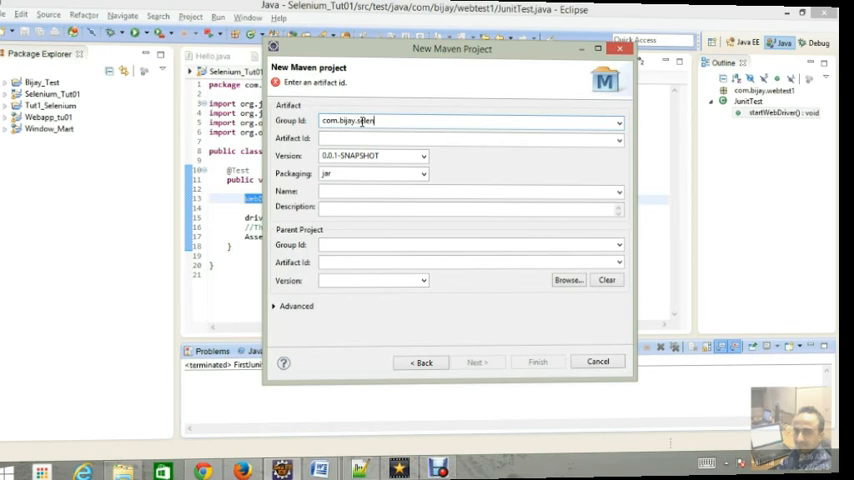
type("seleniumtest")
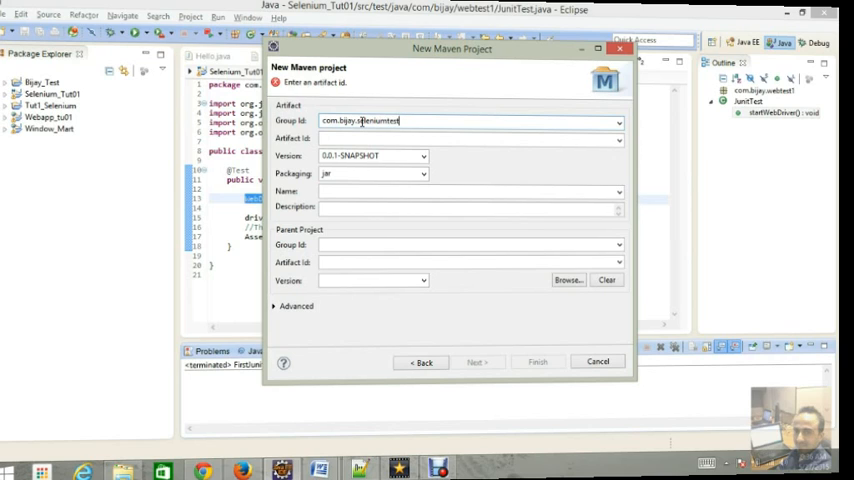
type("s")
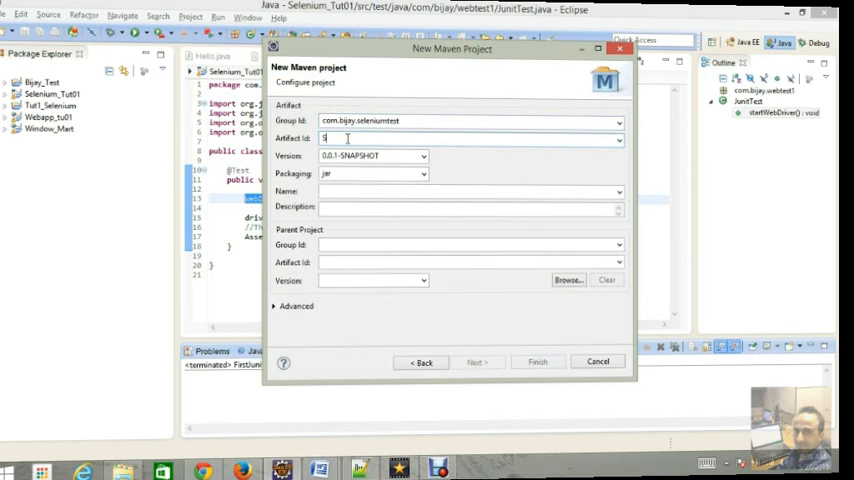
type("elenium_test")
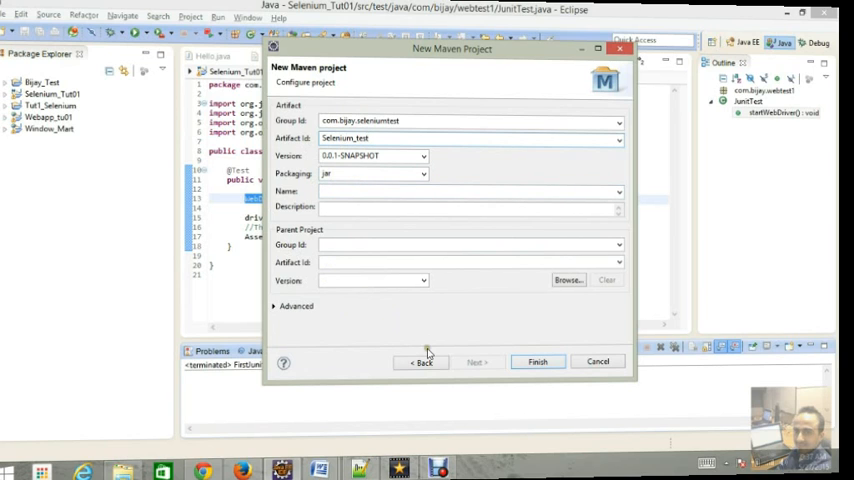
left_click(536, 360)
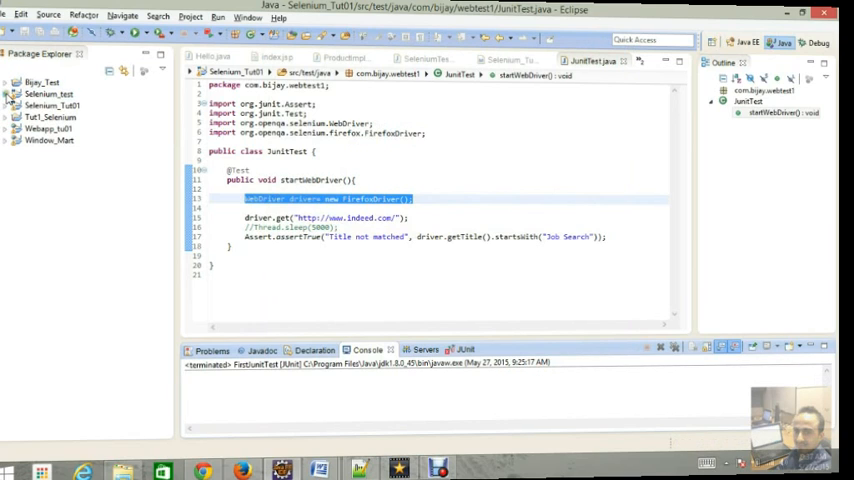
- In Selenium_test's pom.xml source, add a <dependencies> block for org.seleniumhq.selenium selenium-java 2.45.0
left_click(8, 94)
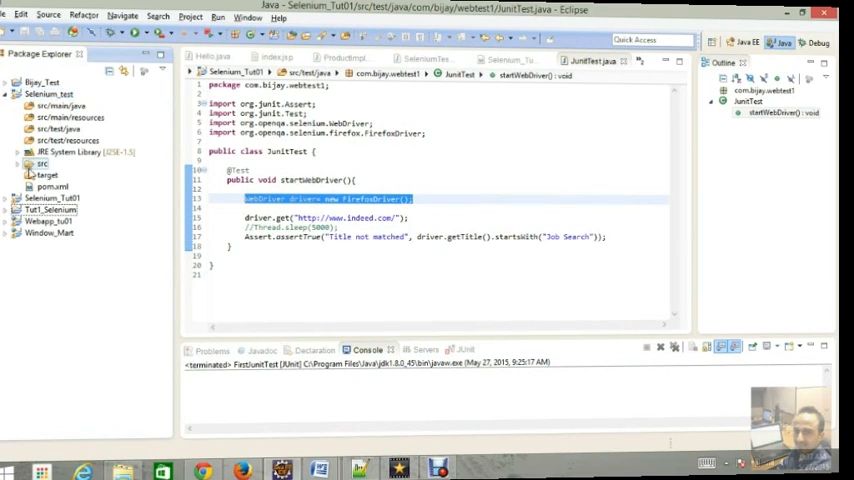
left_click(70, 116)
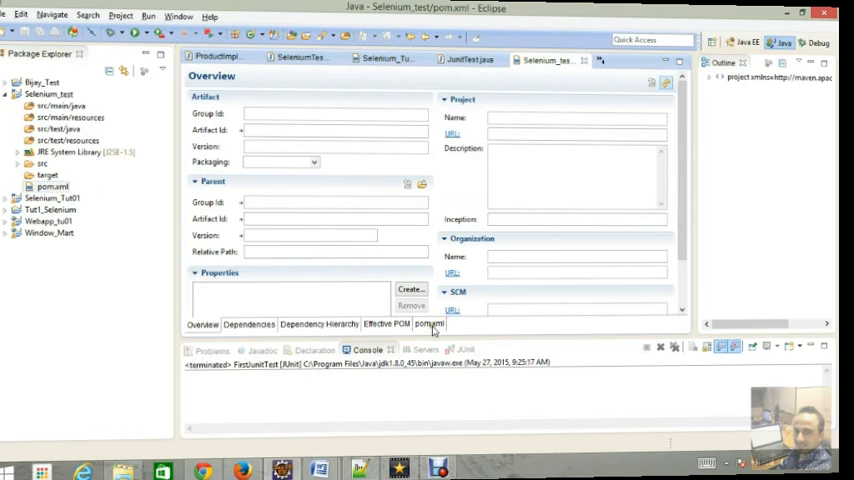
left_click(428, 324)
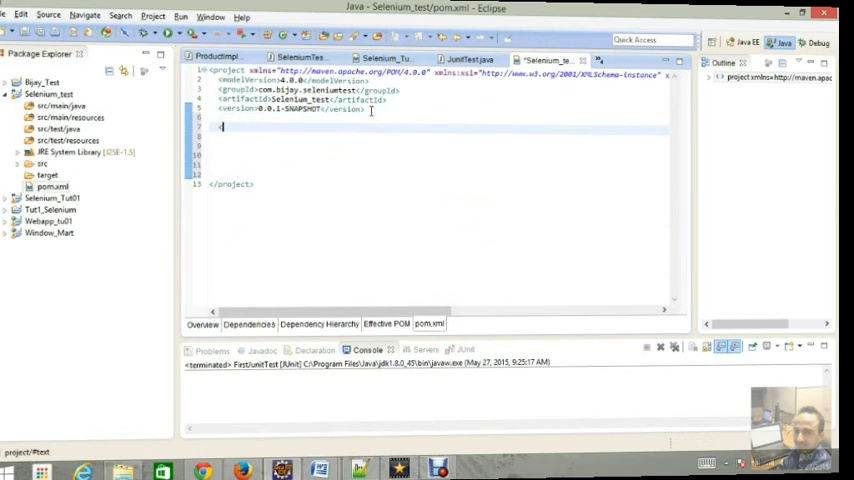
type("<depen")
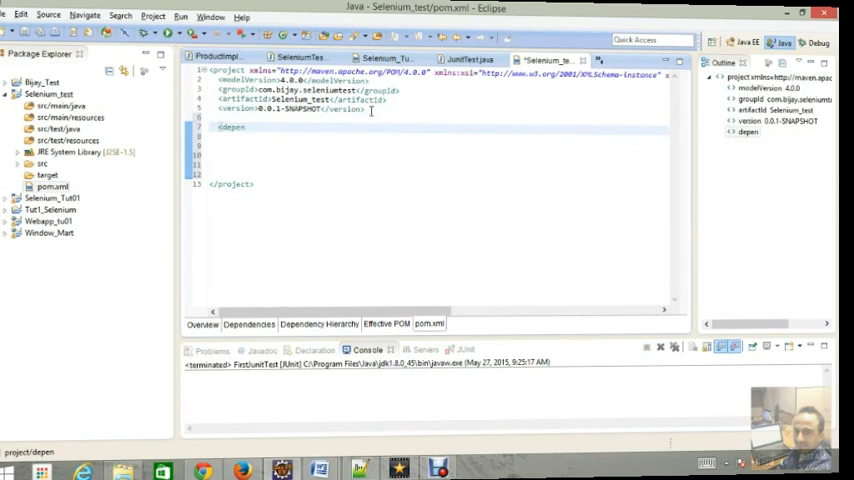
type("dependencies>")
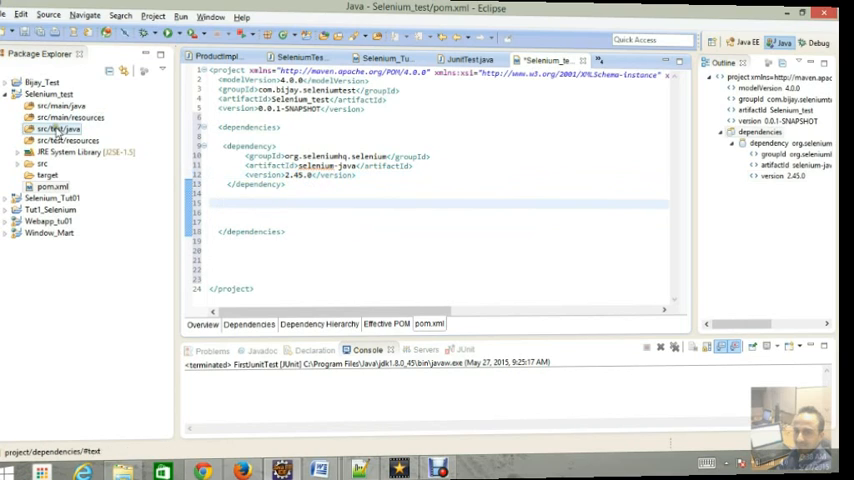
- From src/test/java, create class TitleTest in package com.bijay.Titletest
right_click(60, 128)
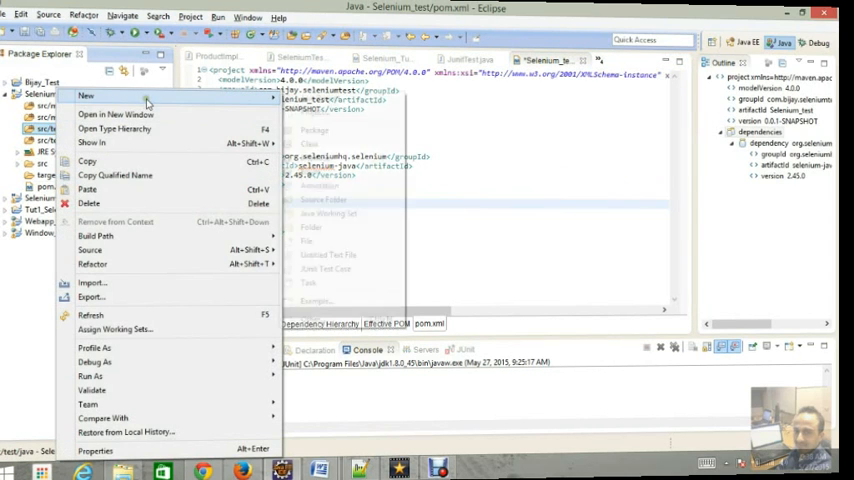
left_click(336, 148)
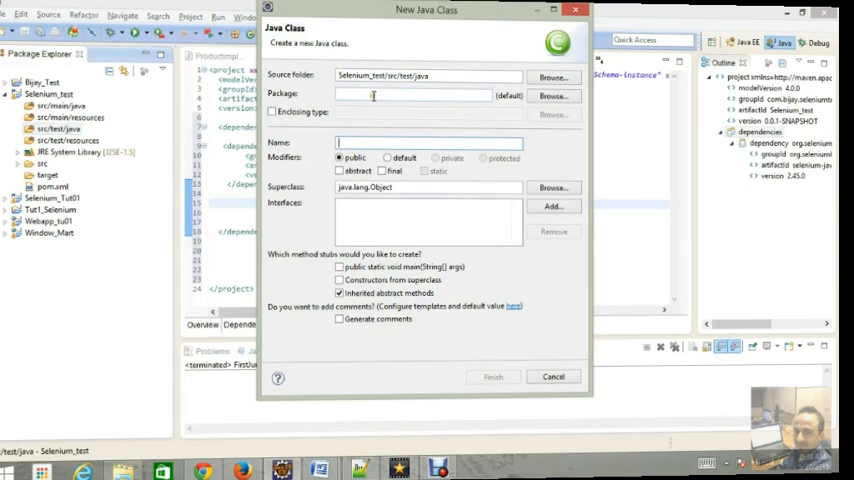
type("com.bijay.title")
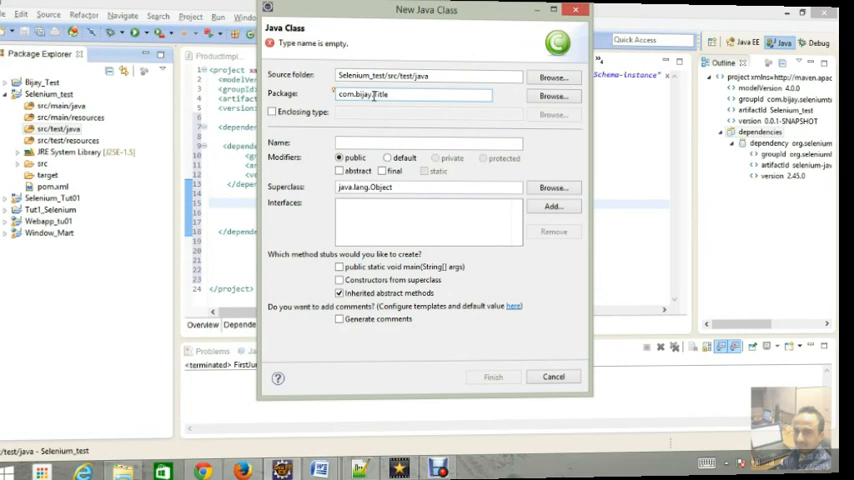
type("test")
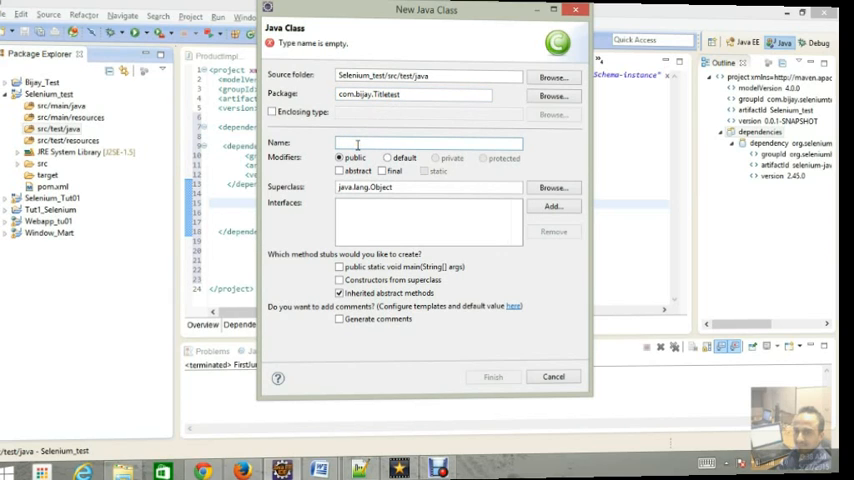
type("E")
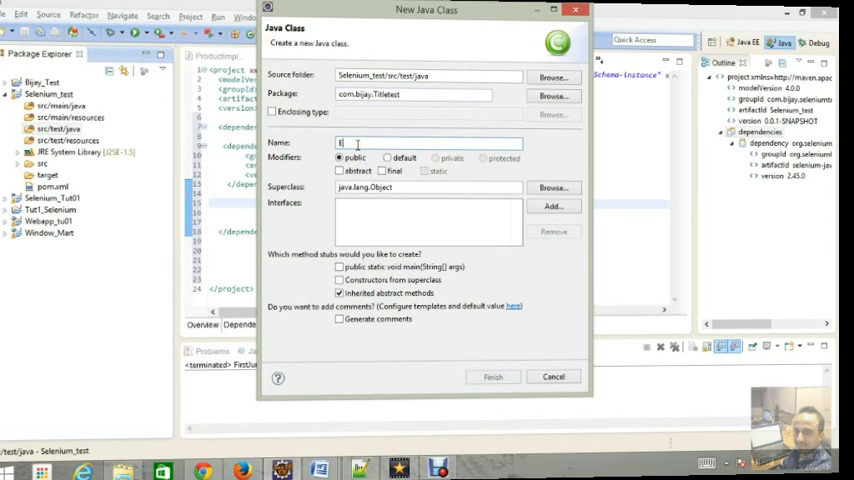
type("TitleTest")
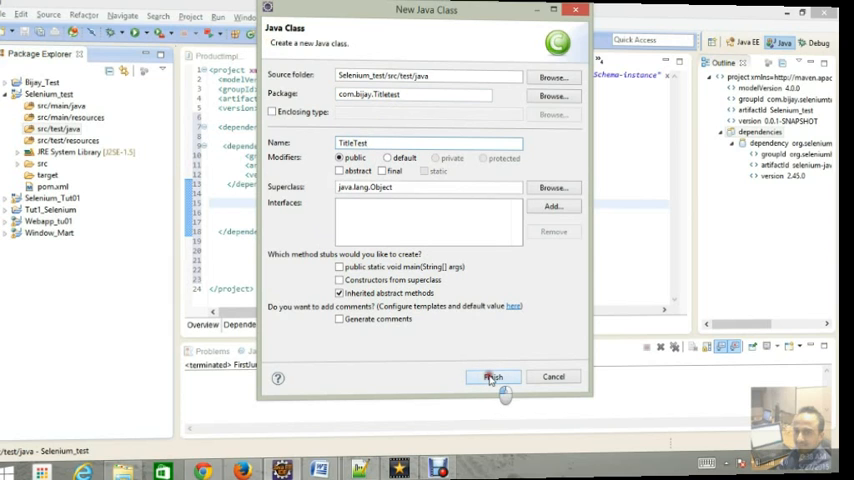
left_click(492, 376)
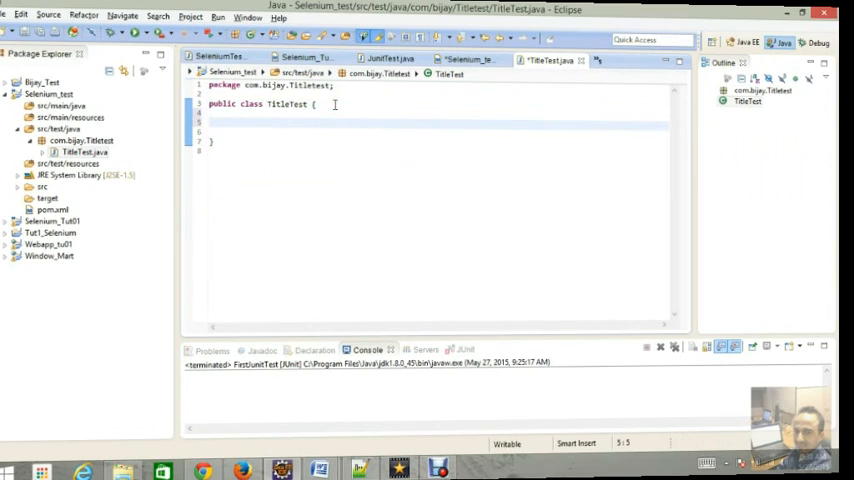
type("@t")
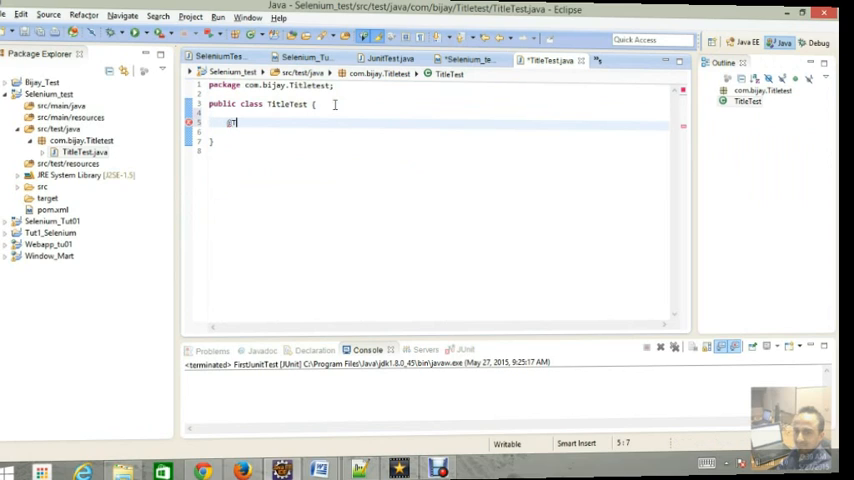
type("est")
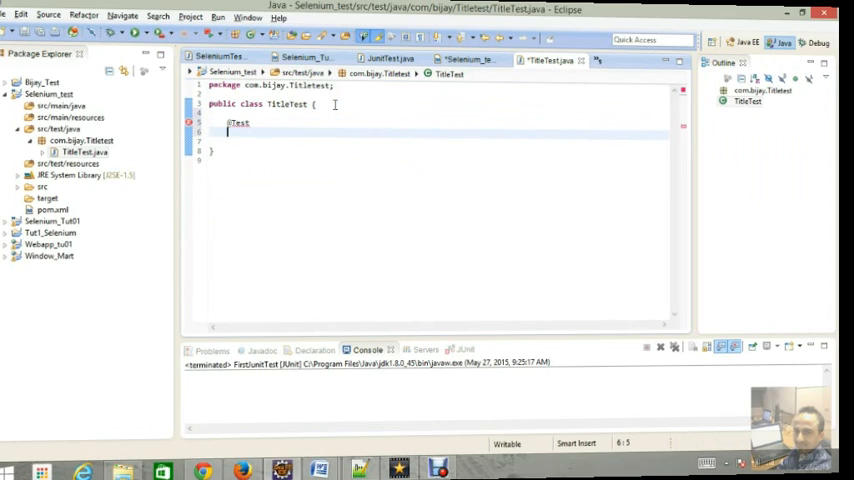
type("public vo")
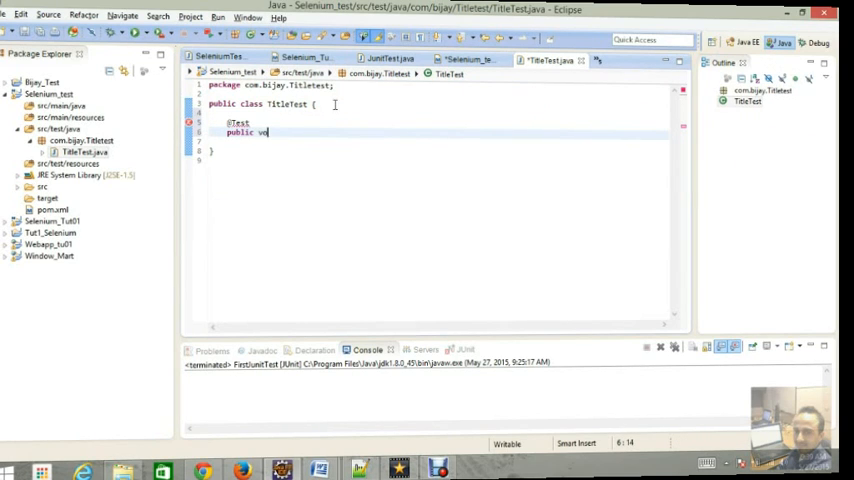
type("id StartWebD")
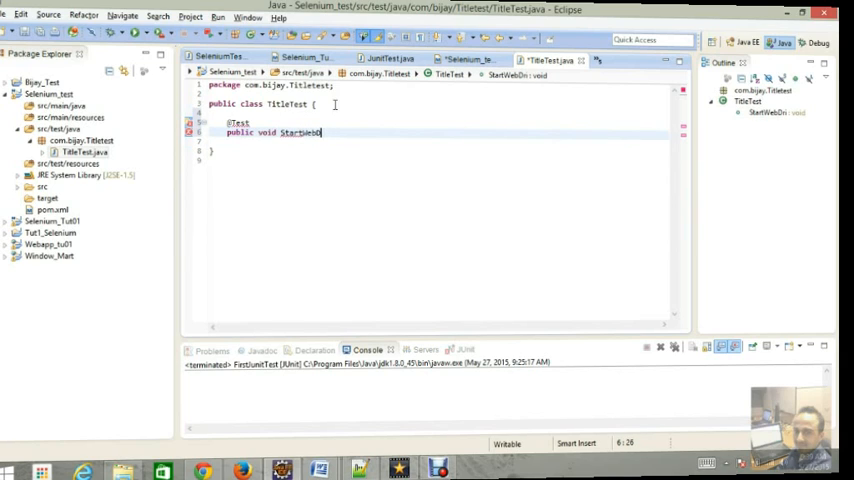
key("BackSpace")
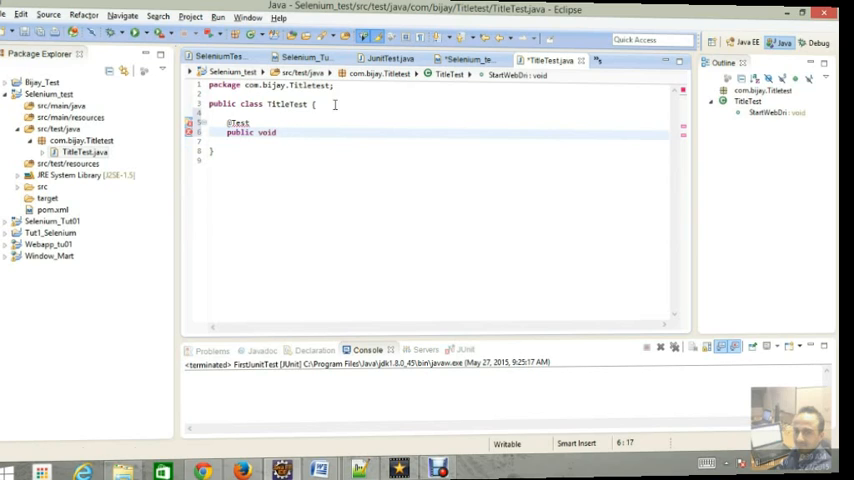
type("Test")
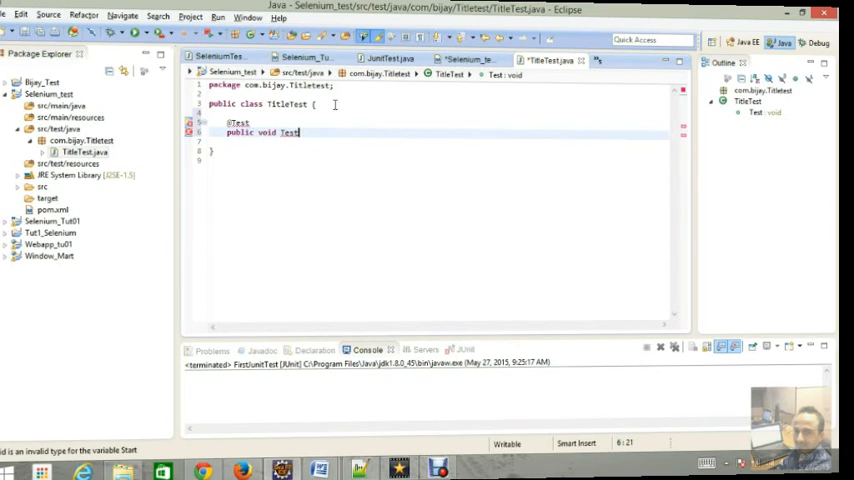
type("ie")
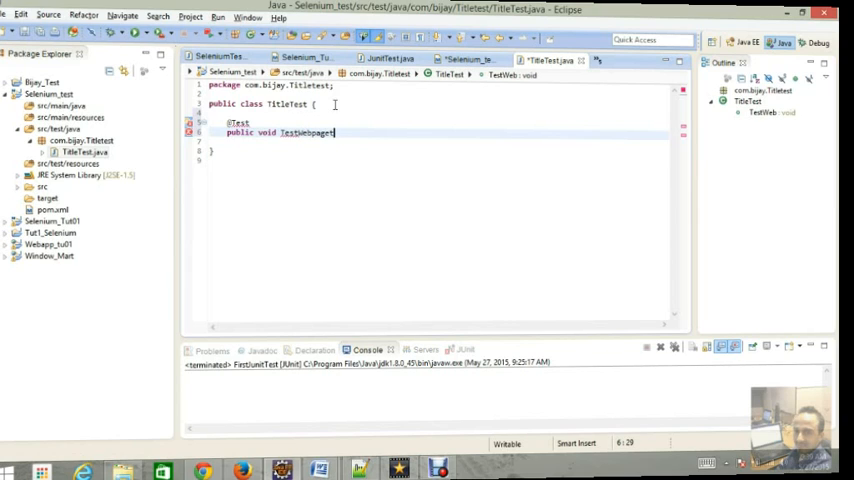
type("itle(){")
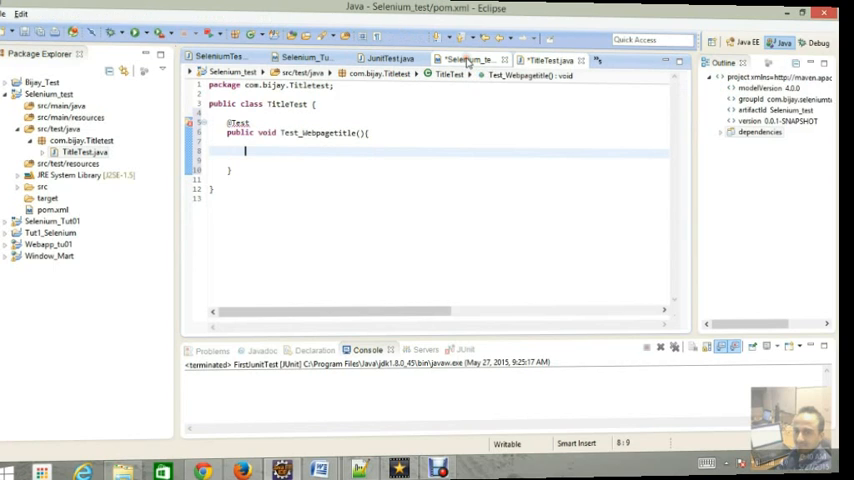
left_click(470, 60)
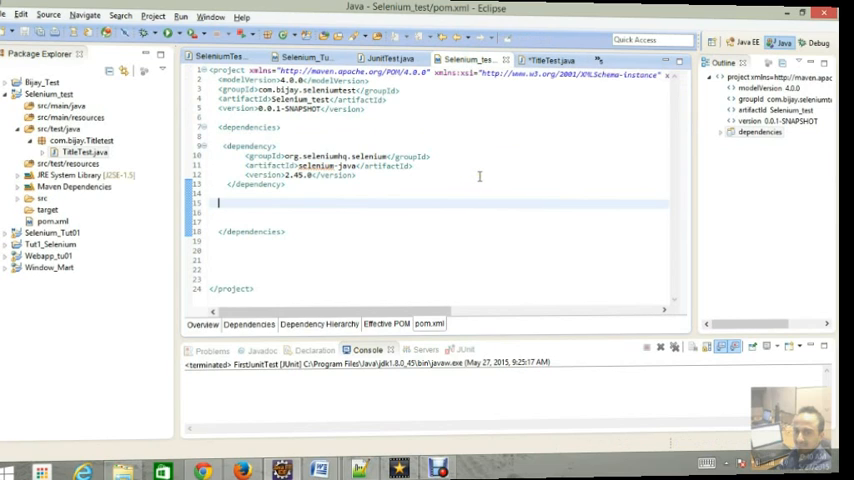
mouse_move(380, 200)
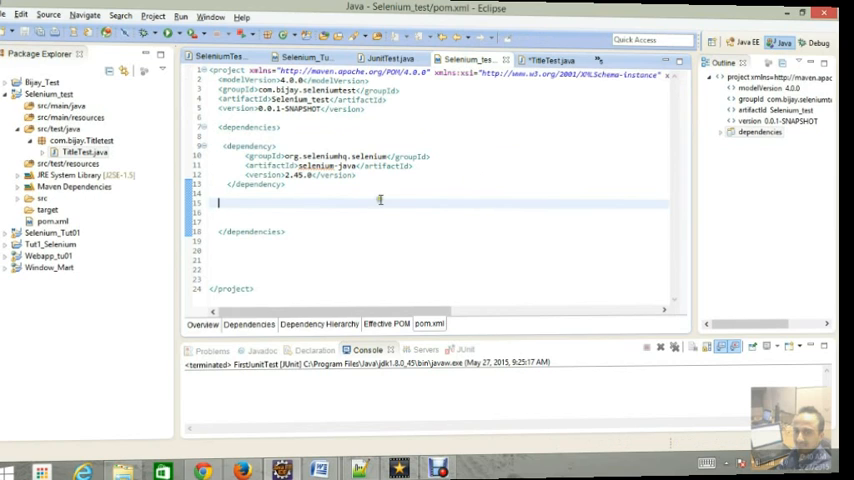
left_click(548, 60)
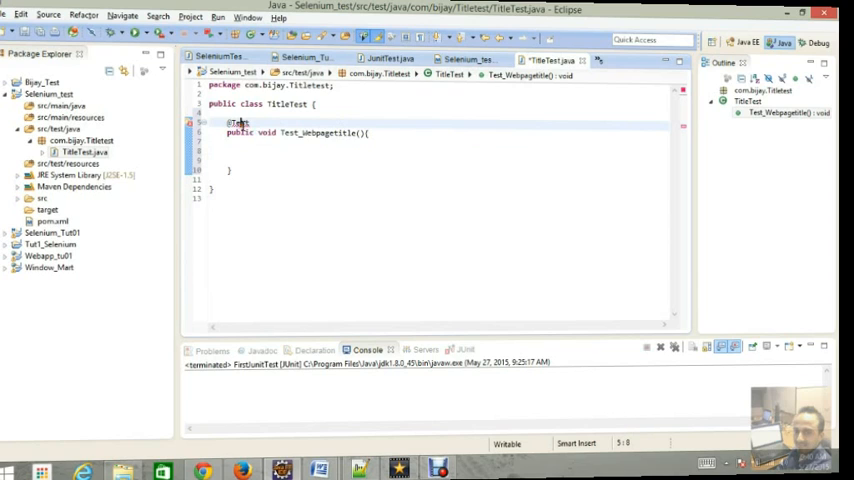
left_click(236, 122)
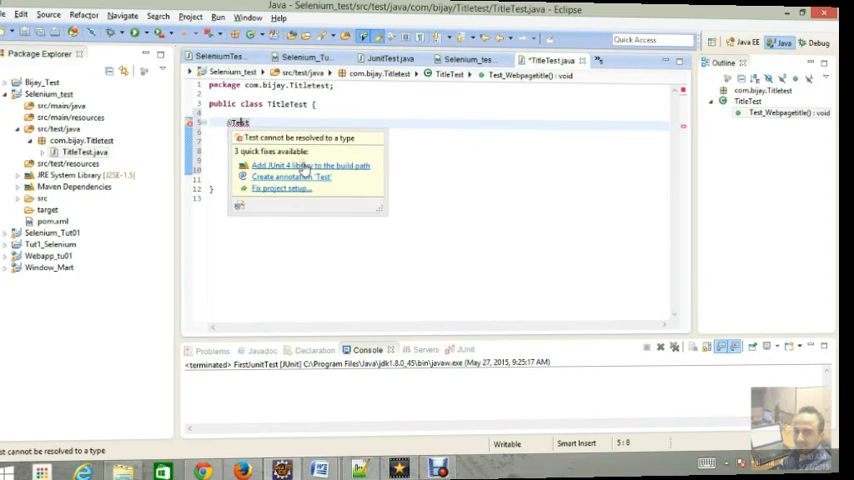
left_click(310, 164)
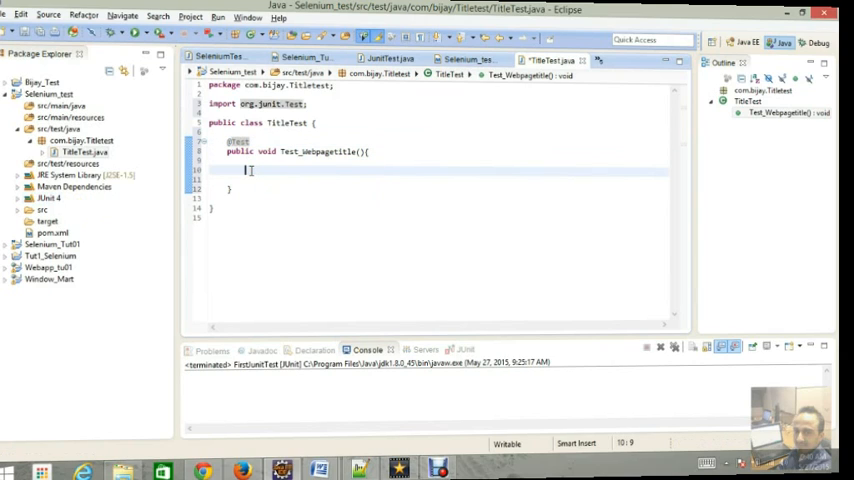
- Declare WebDriver driver = new FirefoxDriver(); and import both Selenium classes via Quick Fix
type("driver")
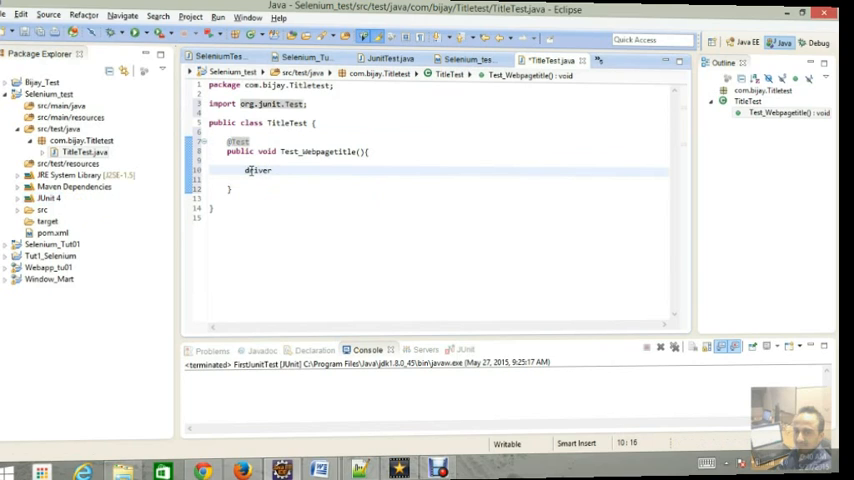
type("Webdriver=")
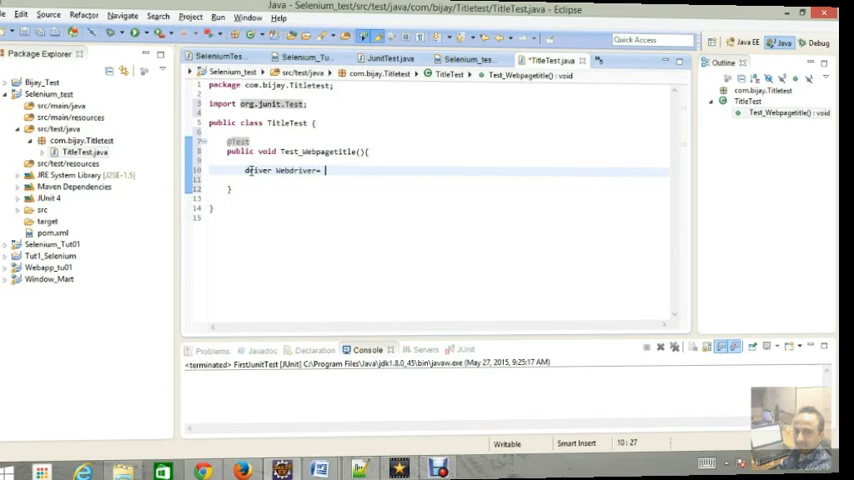
type("new f")
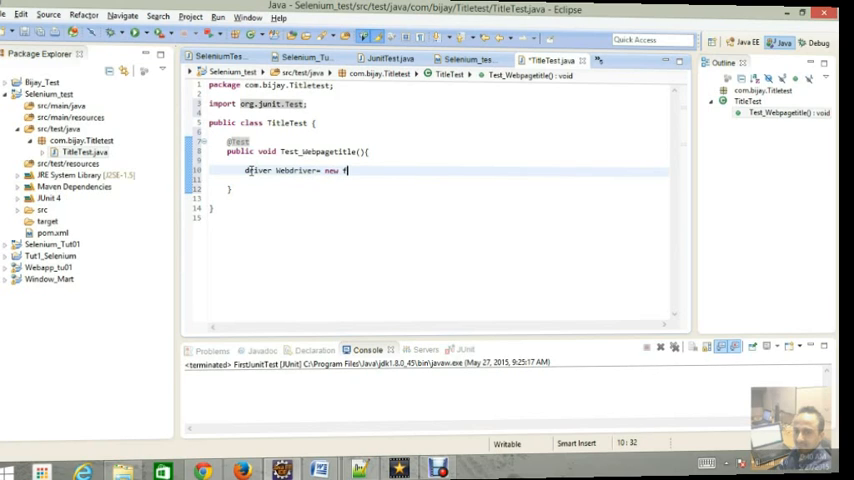
type("irefox")
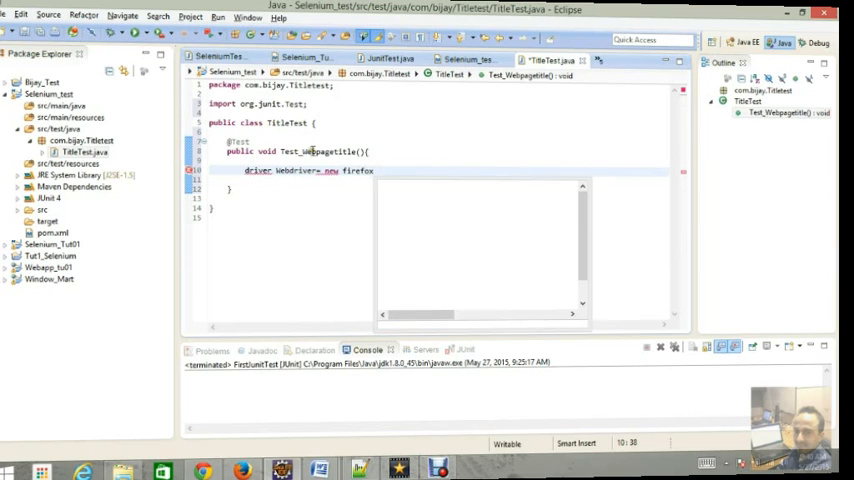
type("firefox")
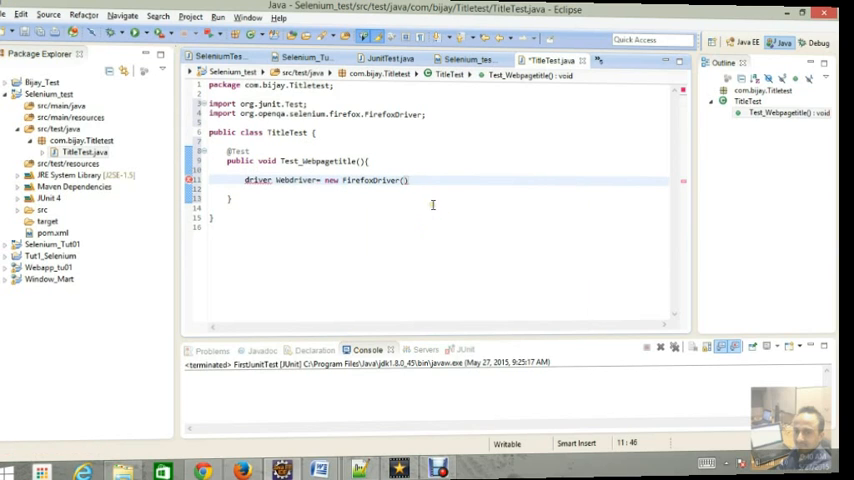
type(";")
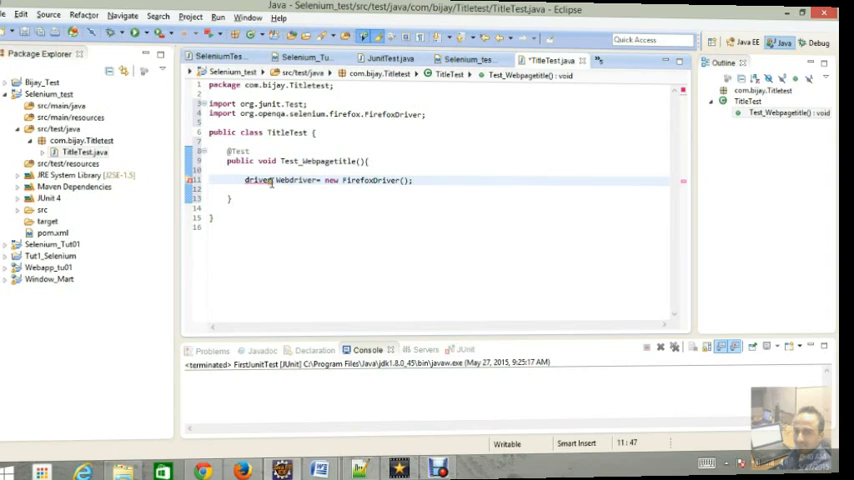
left_click(258, 180)
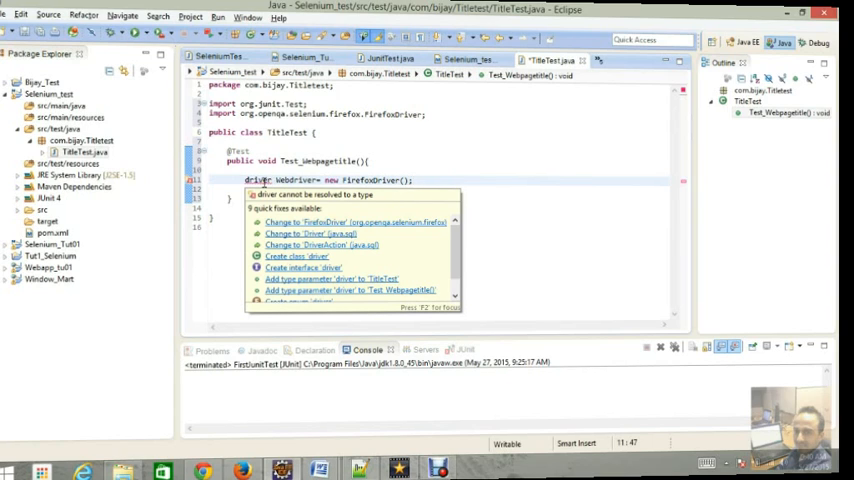
type(";")
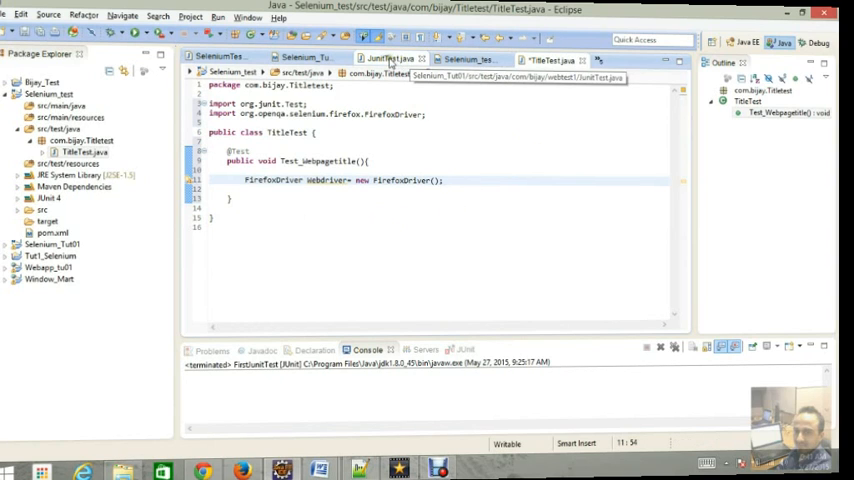
- Check SeleniumHQ's Maven page in the browser and begin a driver. call in the test method
left_click(384, 56)
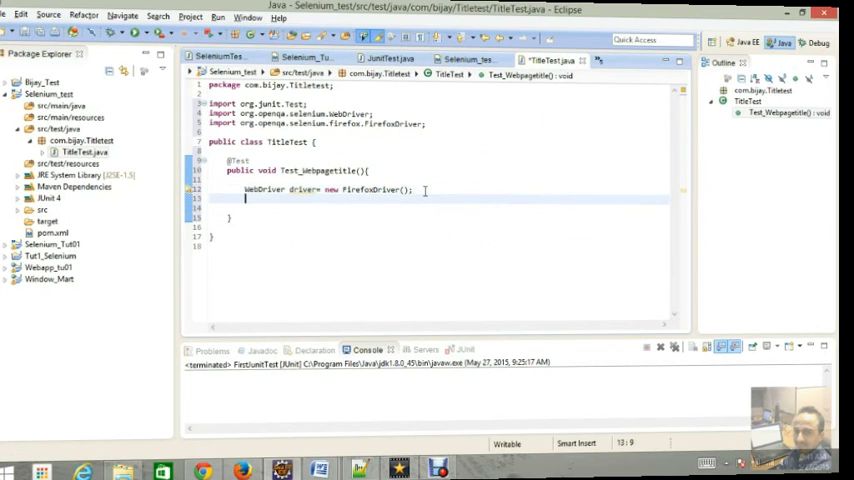
type("d")
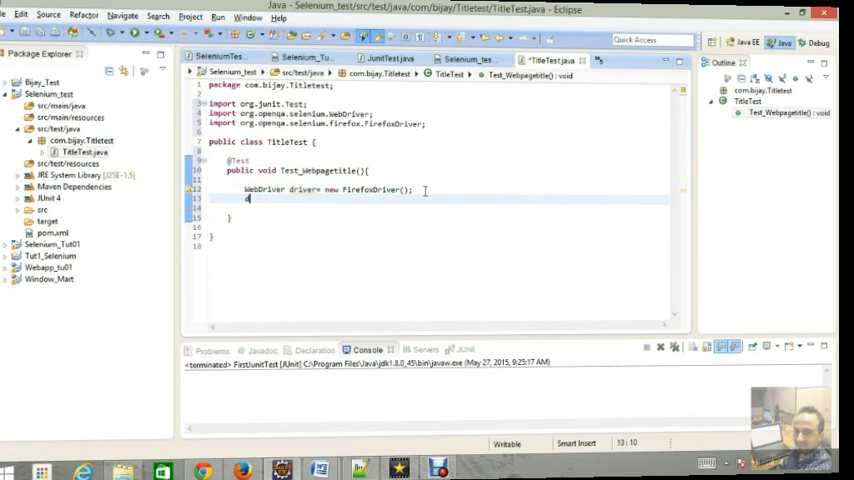
type("driver.")
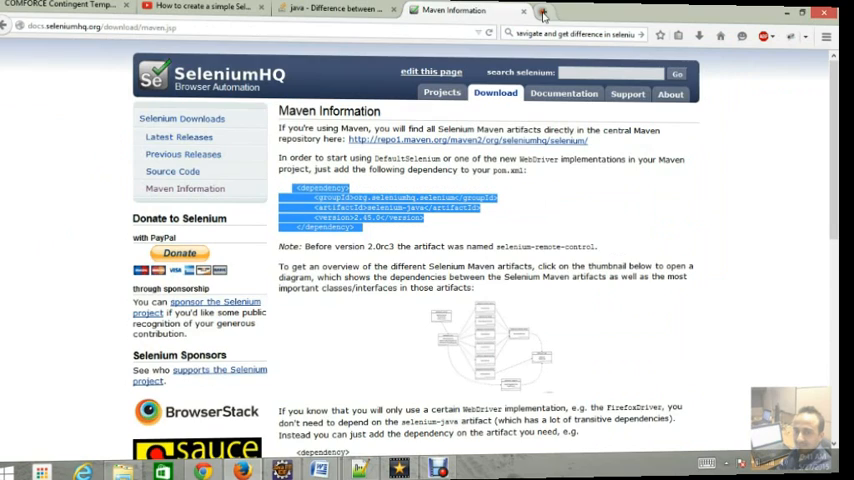
- Search Google for nepal in a new Firefox tab and load the Nepal Wikipedia article to grab its URL for driver.get
left_click(544, 12)
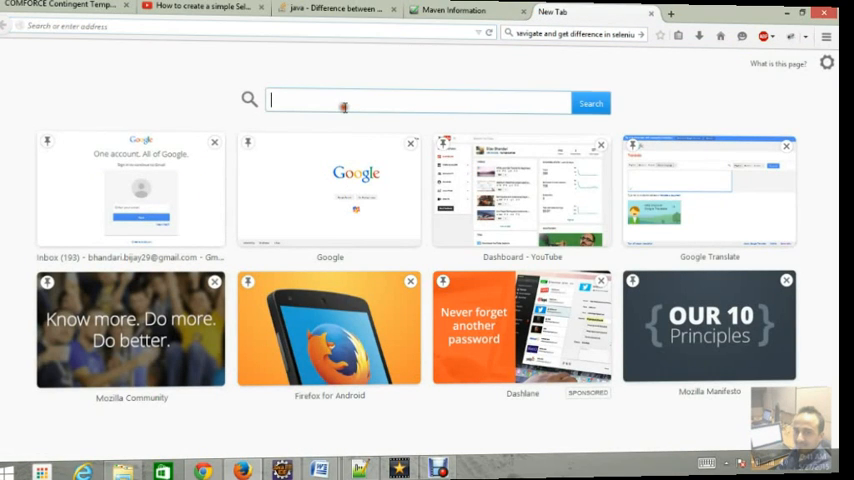
type("nepal")
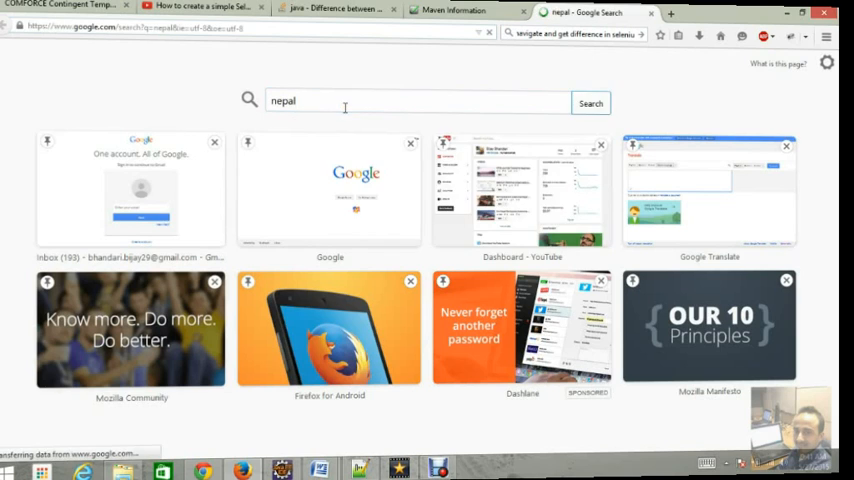
left_click(590, 104)
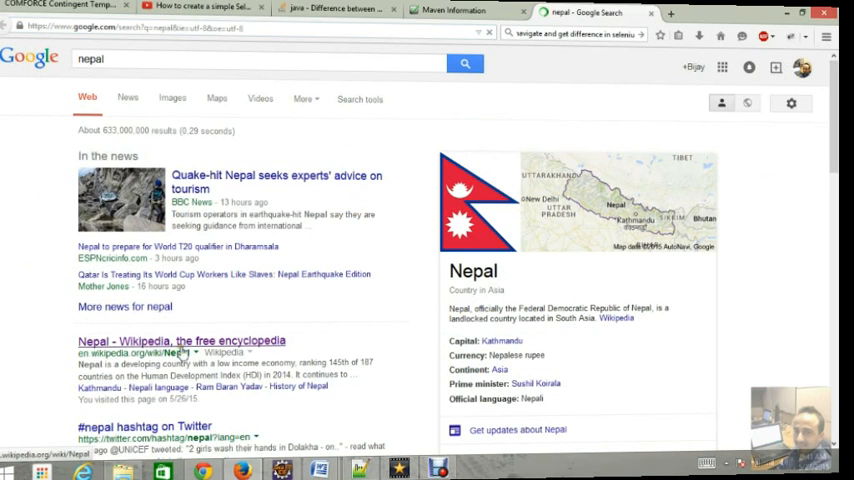
left_click(180, 340)
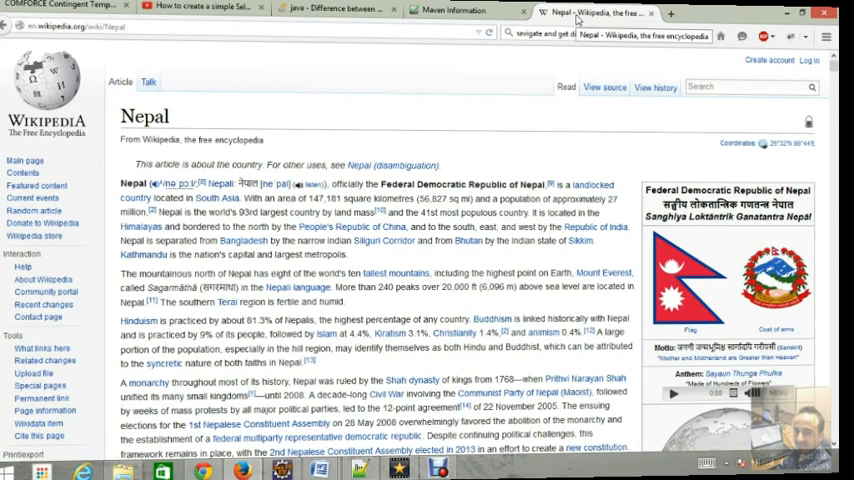
mouse_move(578, 20)
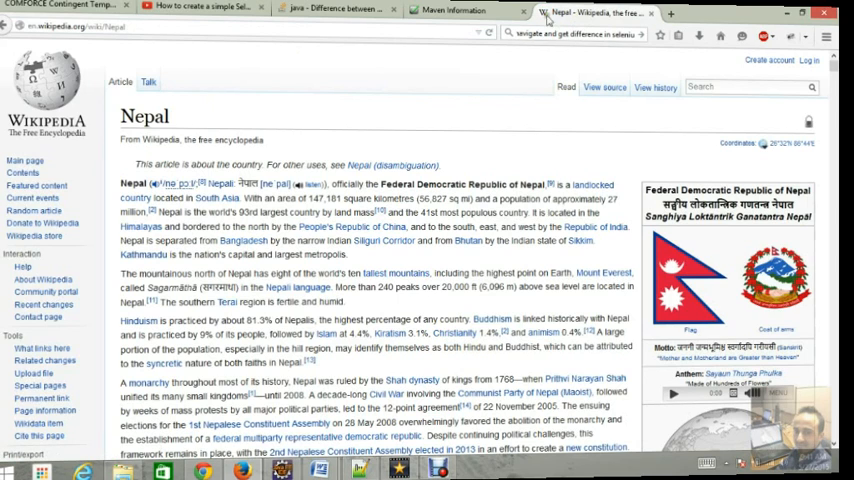
left_click(80, 28)
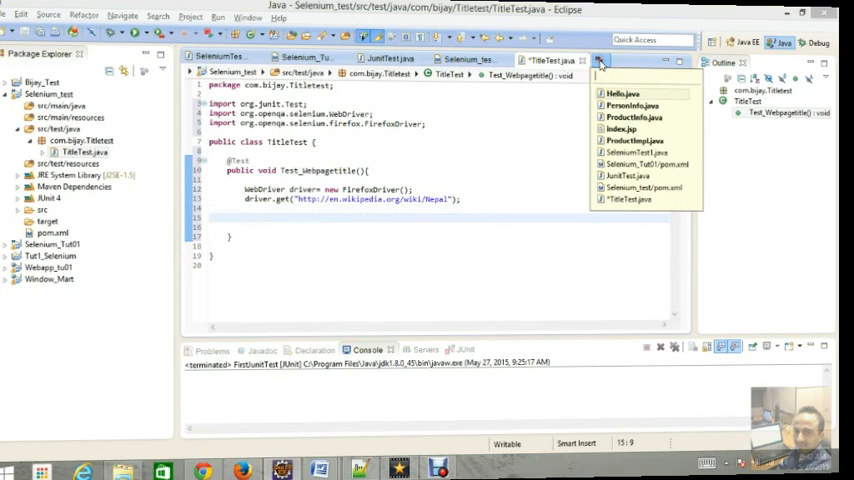
- Glance at the earlier JUnit test, then begin Assert.assertTrue in Test_Webpagetitle with content assist
left_click(628, 176)
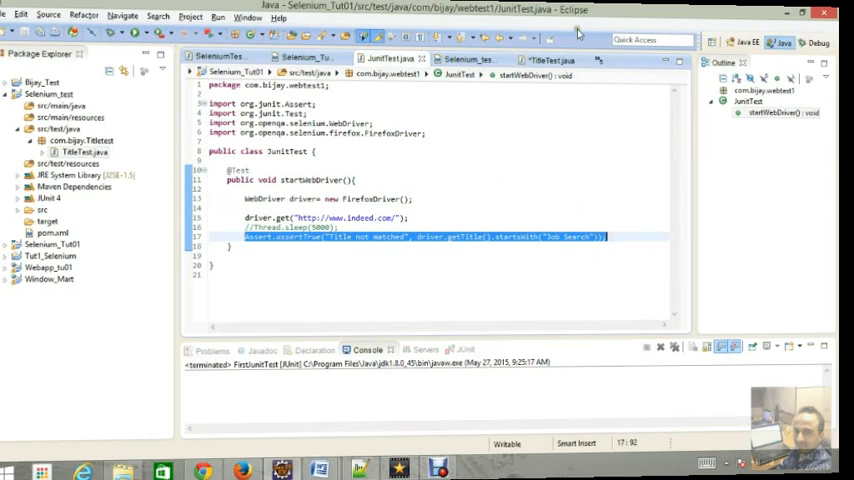
left_click(548, 60)
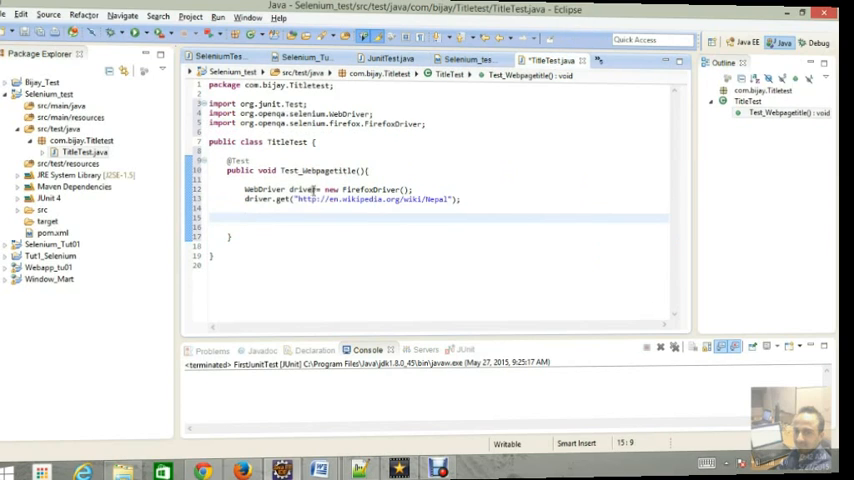
type("Assert")
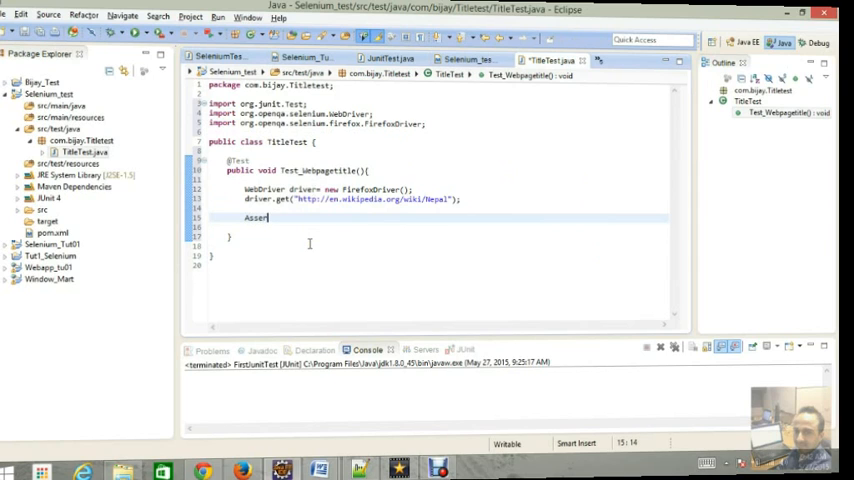
type(".")
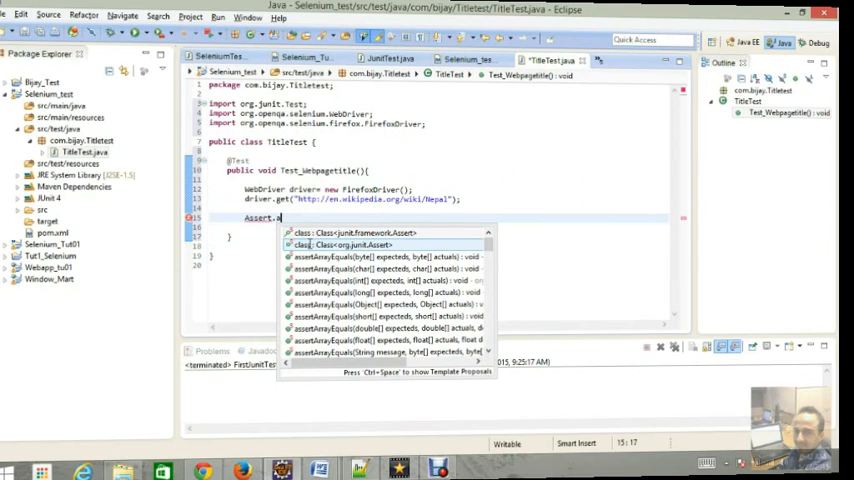
type("assertTrue(\"\", condition);")
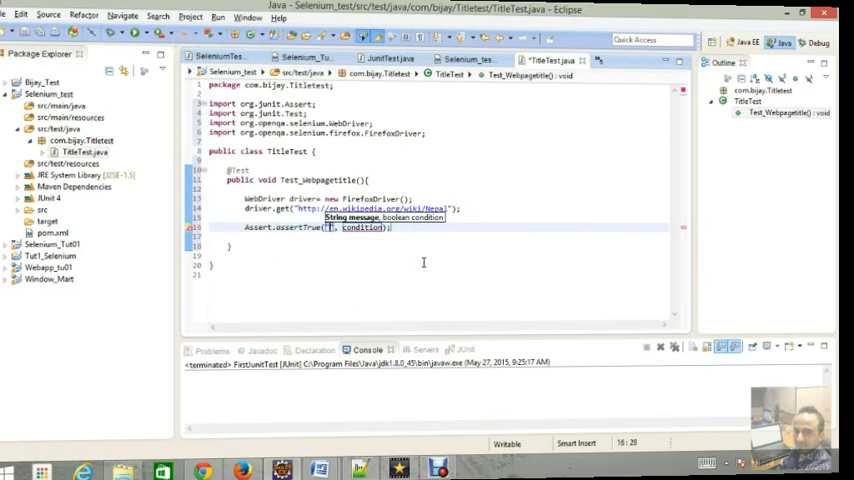
- Complete the assertion with message "Title not matched" and driver.getTitle() as the condition
type("Title not matche")
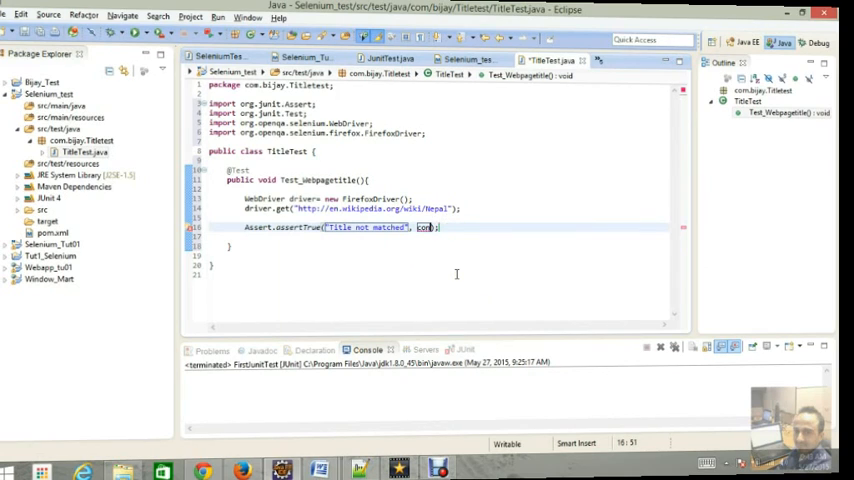
type("driver.getTitle(")
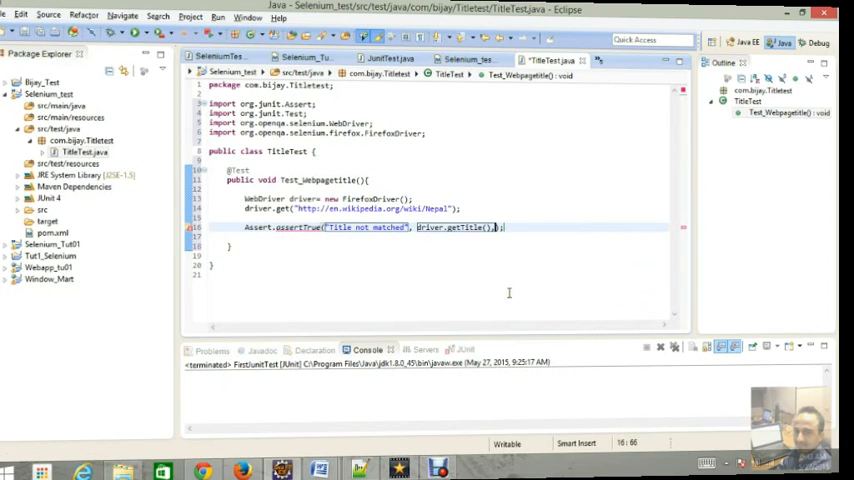
type("sta")
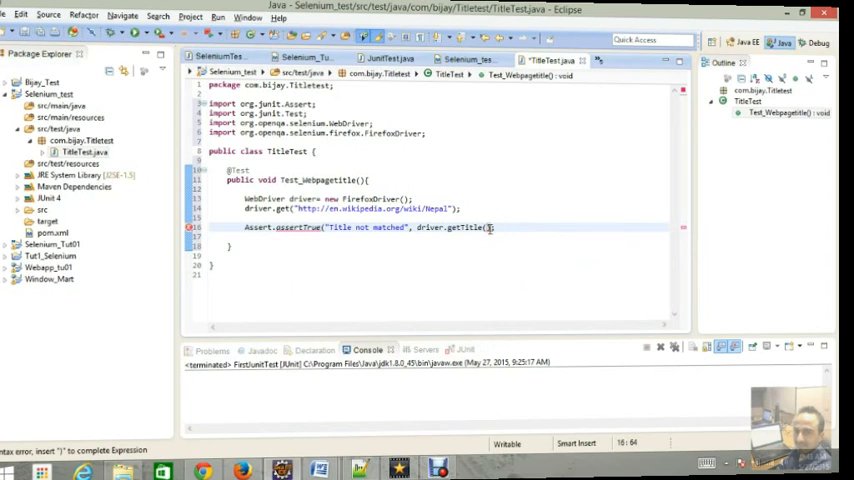
type(");")
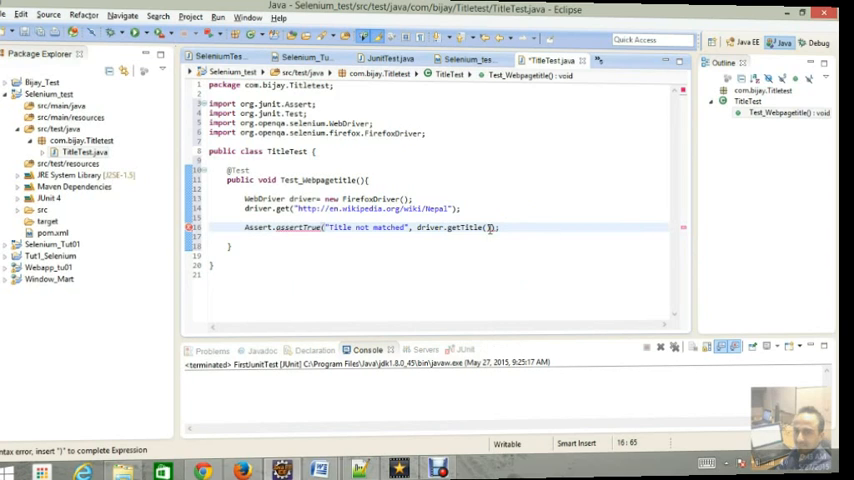
- Append .startsWith("Nepal") to driver.getTitle() so the assertion checks the title prefix
type("startsWith(\"\"))")
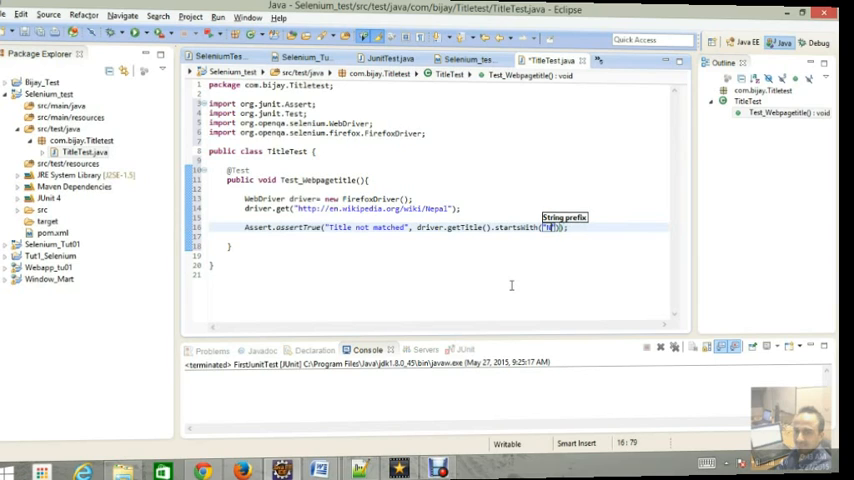
type("Nepal")
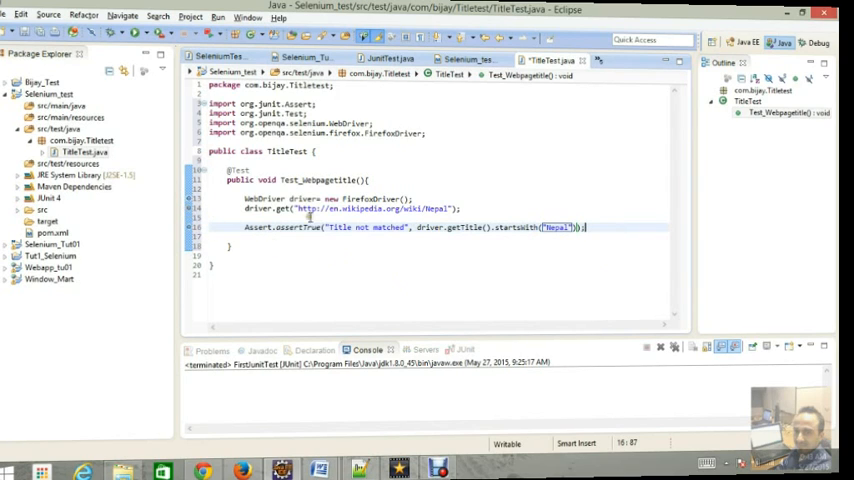
right_click(280, 152)
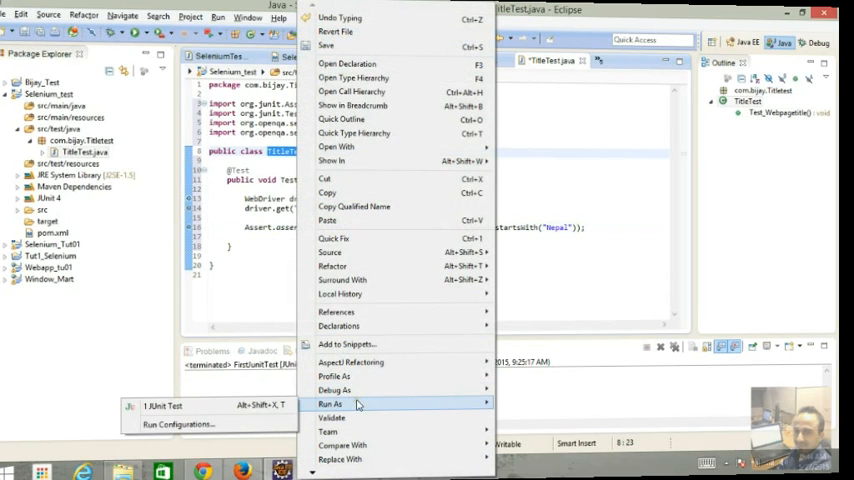
- Run TitleTest as a JUnit test, saving the file when prompted
left_click(164, 404)
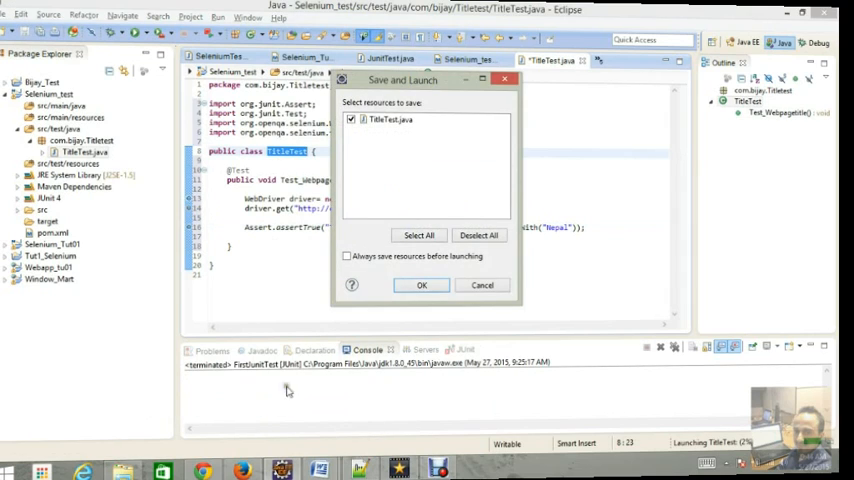
left_click(420, 284)
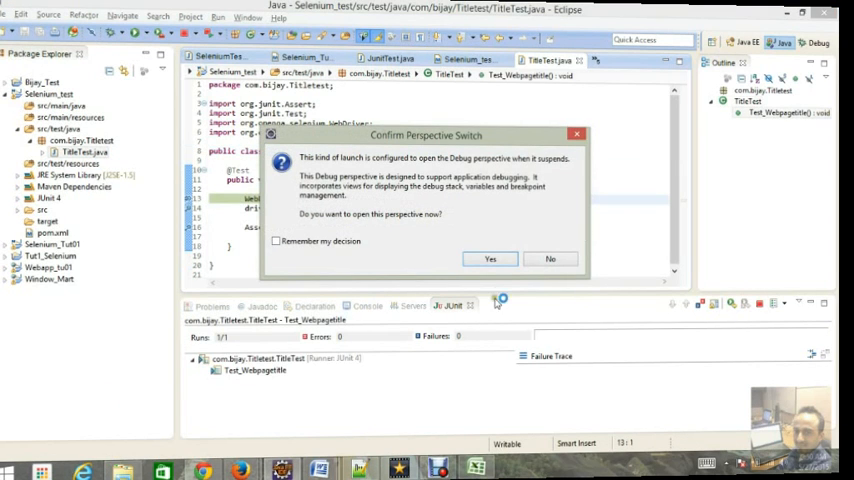
- Switch to the Debug perspective, step over the page load and title assertion, and inspect the FirefoxDriver instance
left_click(488, 260)
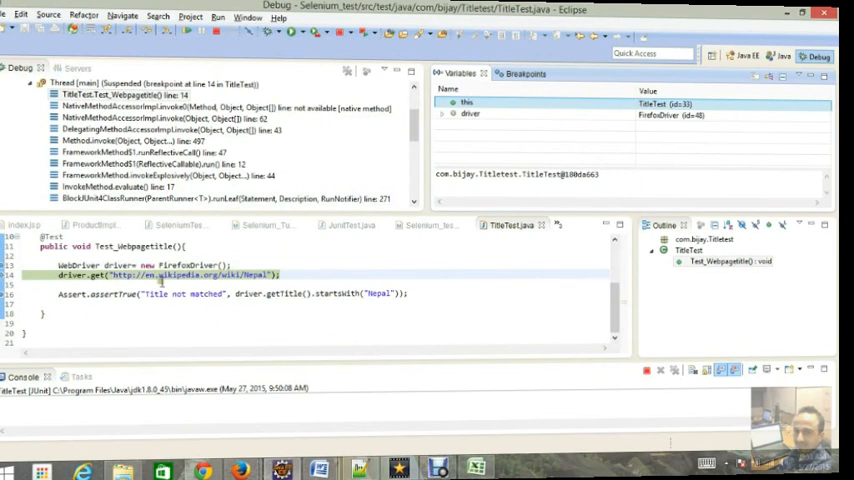
mouse_move(156, 16)
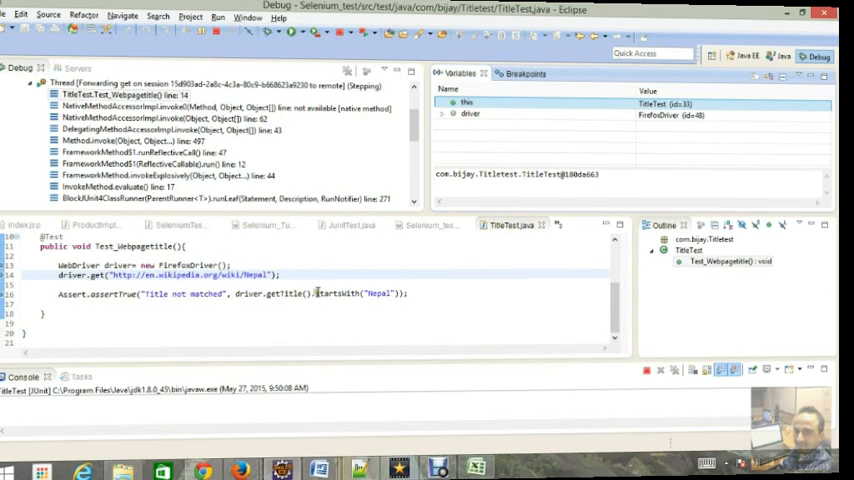
key("F6")
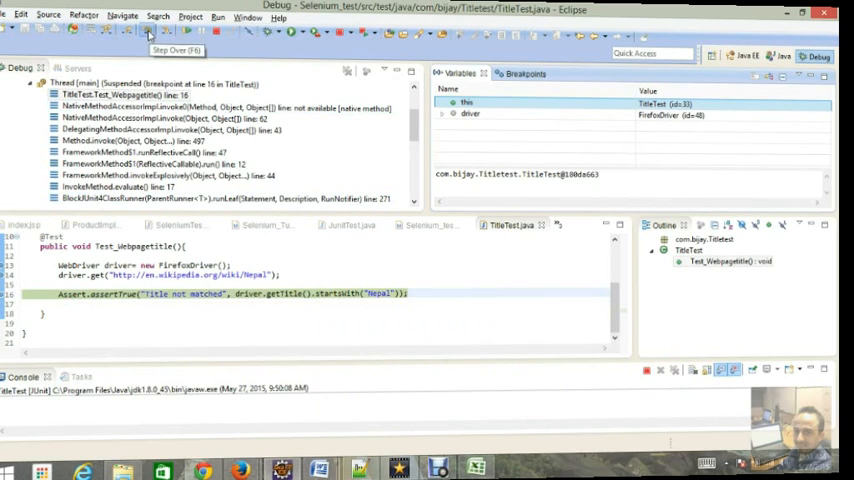
left_click(148, 32)
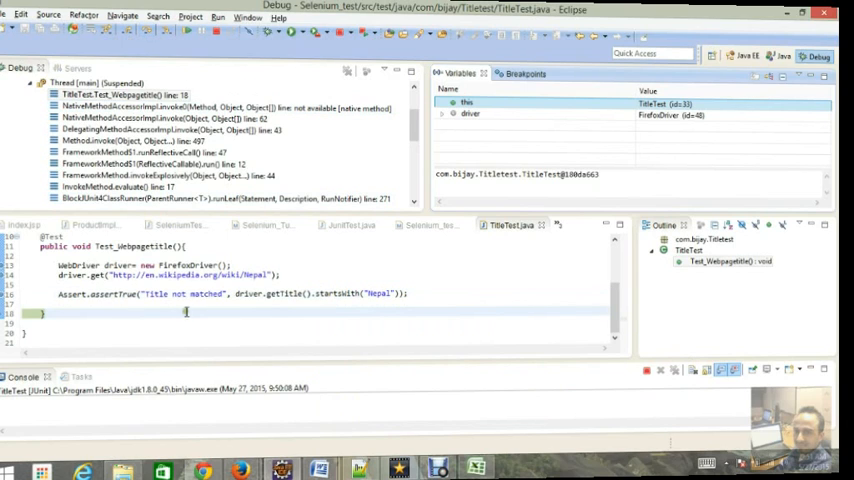
mouse_move(340, 292)
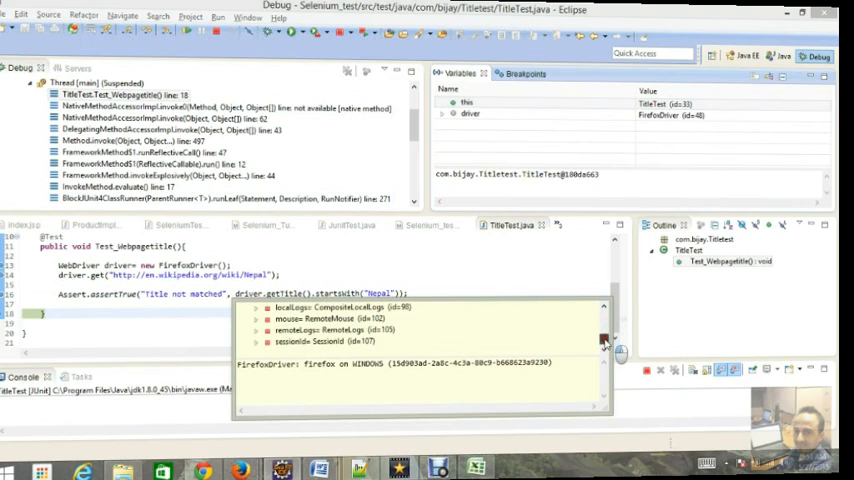
scroll("down", 3)
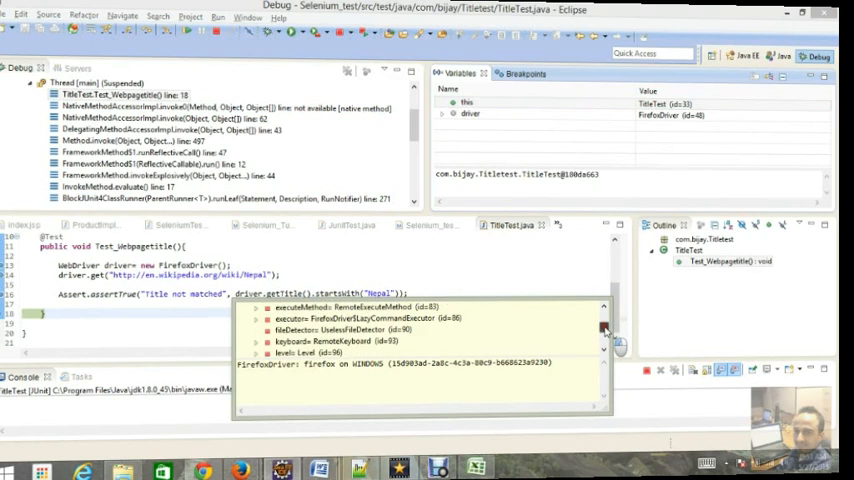